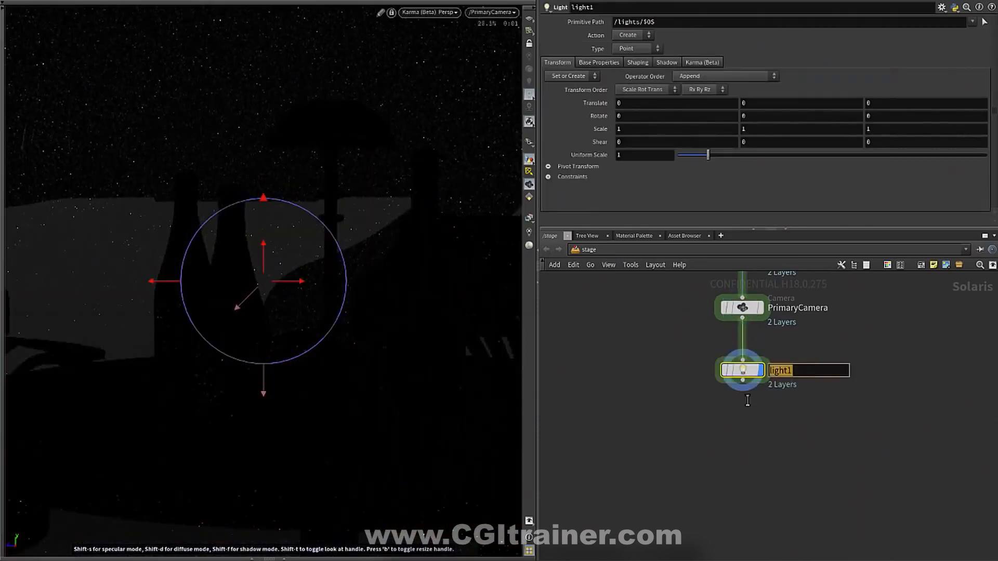
Step: Rename light1 to KeyLight and add rectangle rim lights, LeftRimLight placed as a highlight on the tall bottle
text(KeyLight)
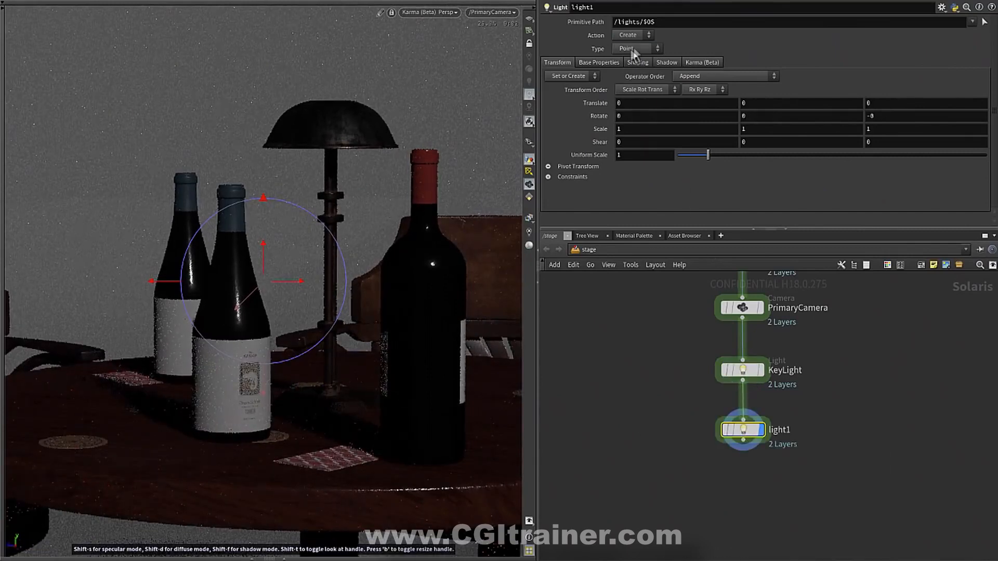
click(634, 48)
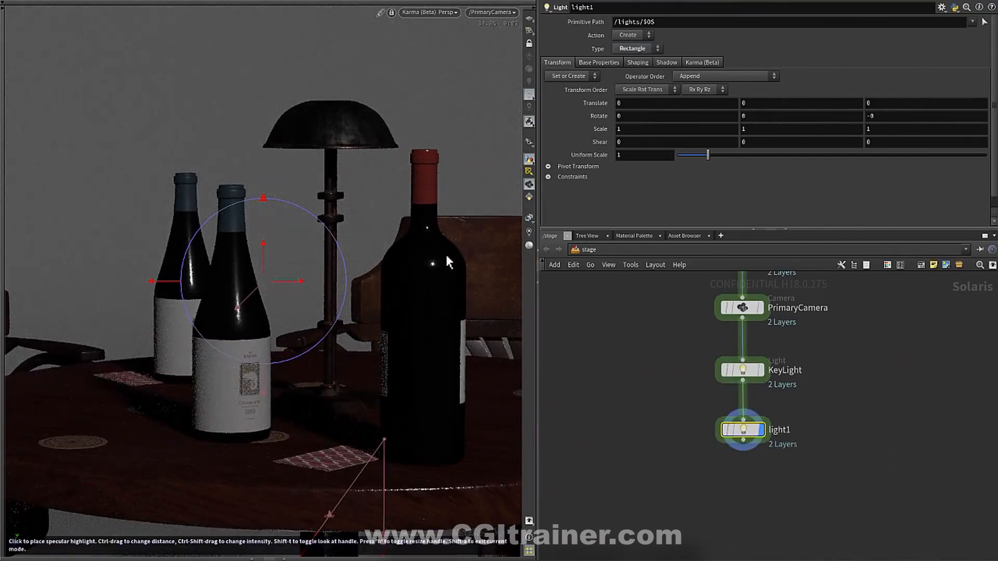
drag(433, 264, 463, 275)
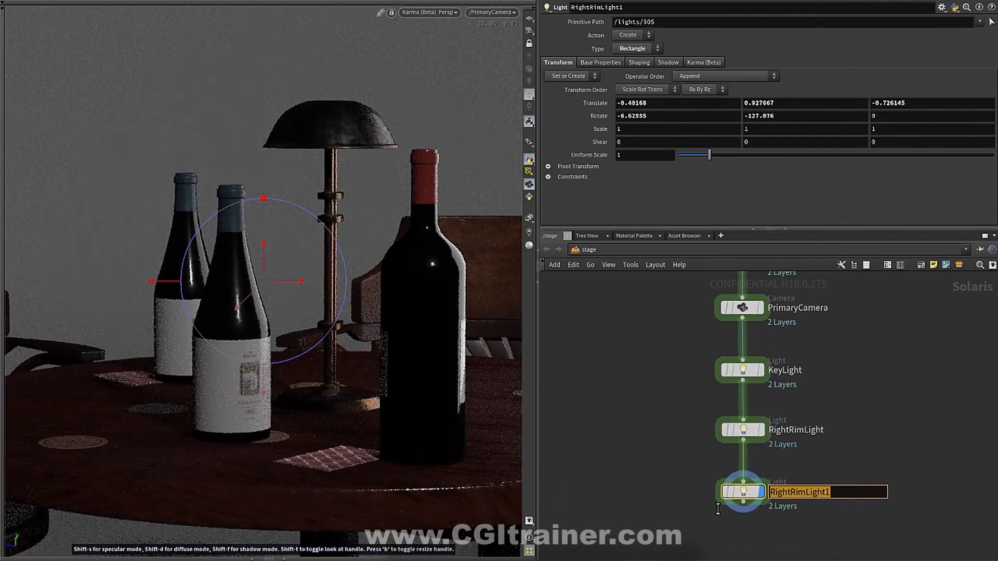
text(LeftRimLight)
text(TopRimLight)
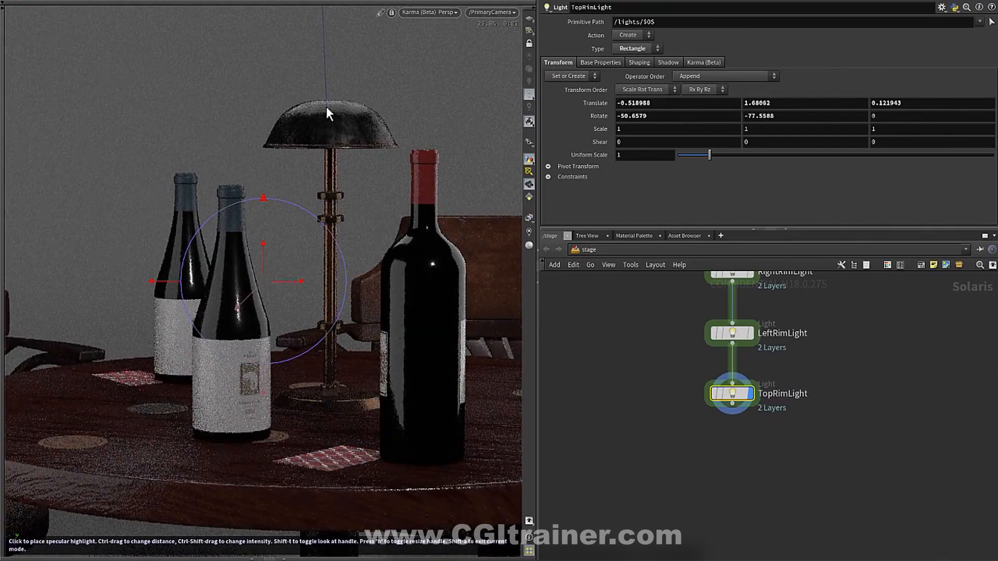
Step: Add a spotlight after TopRimLight aimed at the wall behind the bottles
click(730, 401)
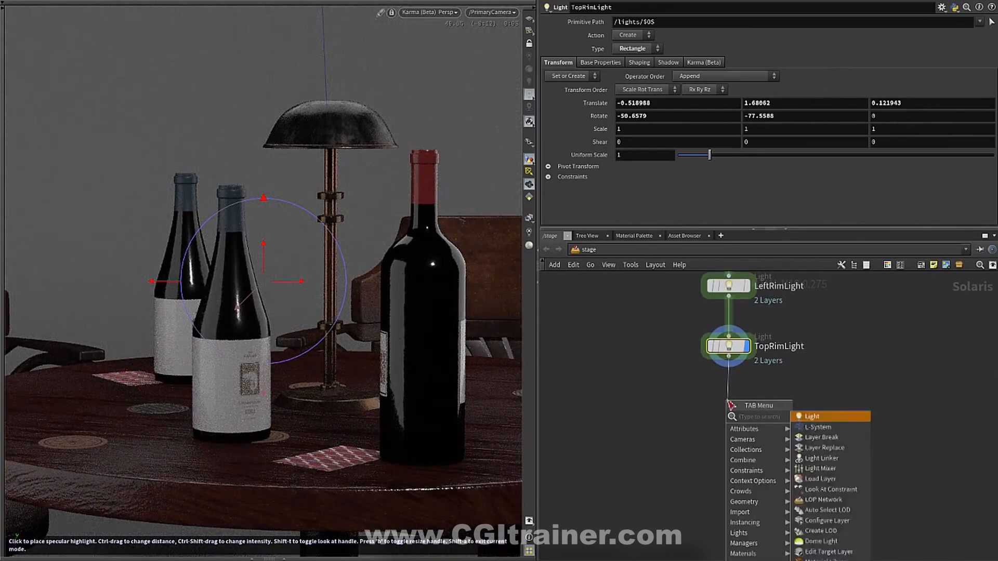
click(811, 416)
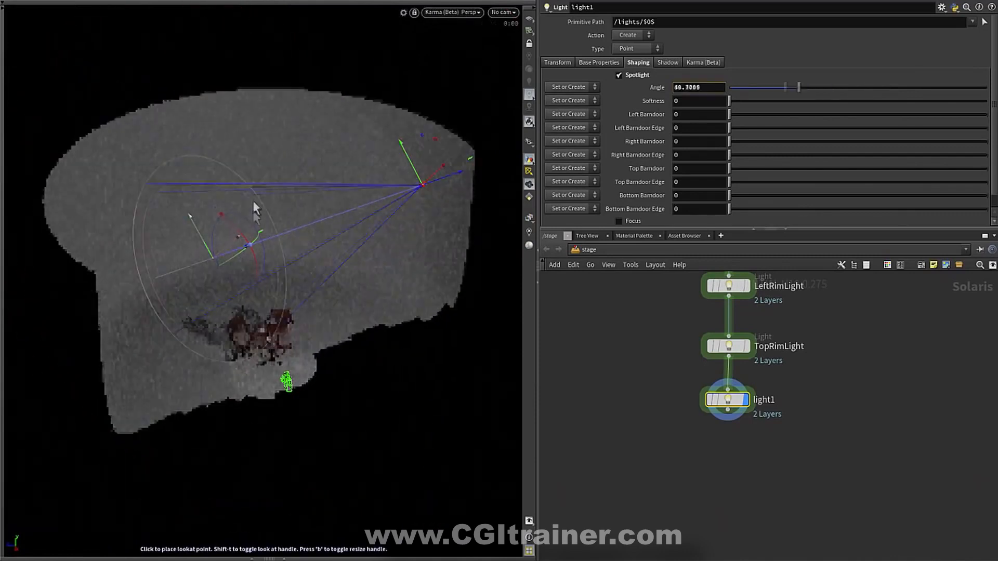
click(503, 12)
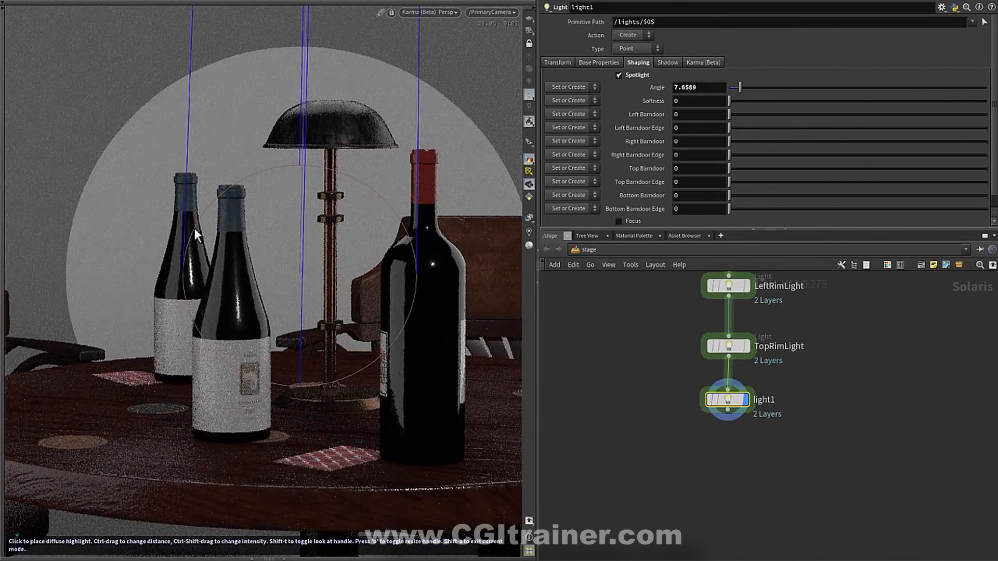
Step: Widen and soften the spotlight beam and trim its top with the barndoor sliders
drag(731, 100, 801, 101)
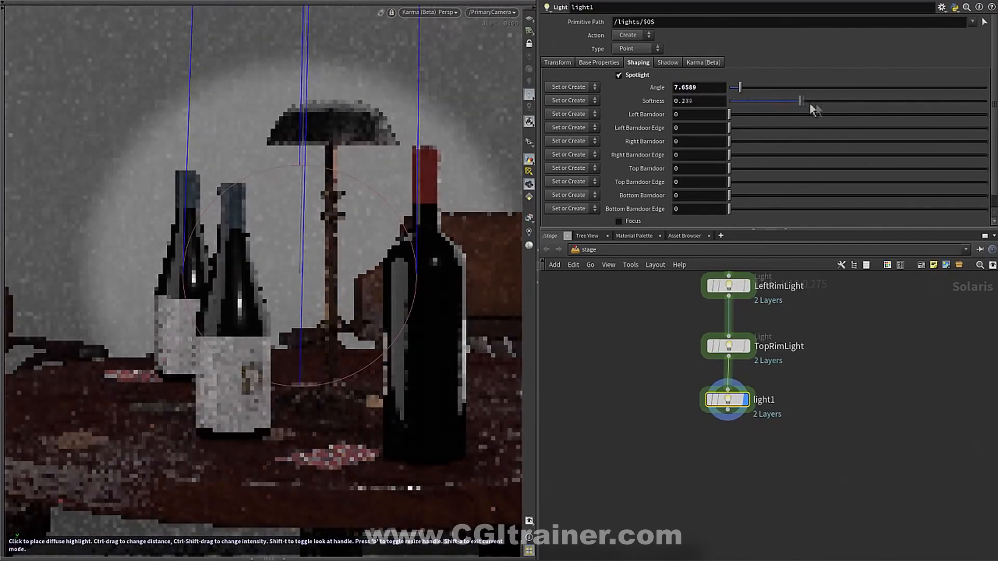
drag(800, 101, 879, 101)
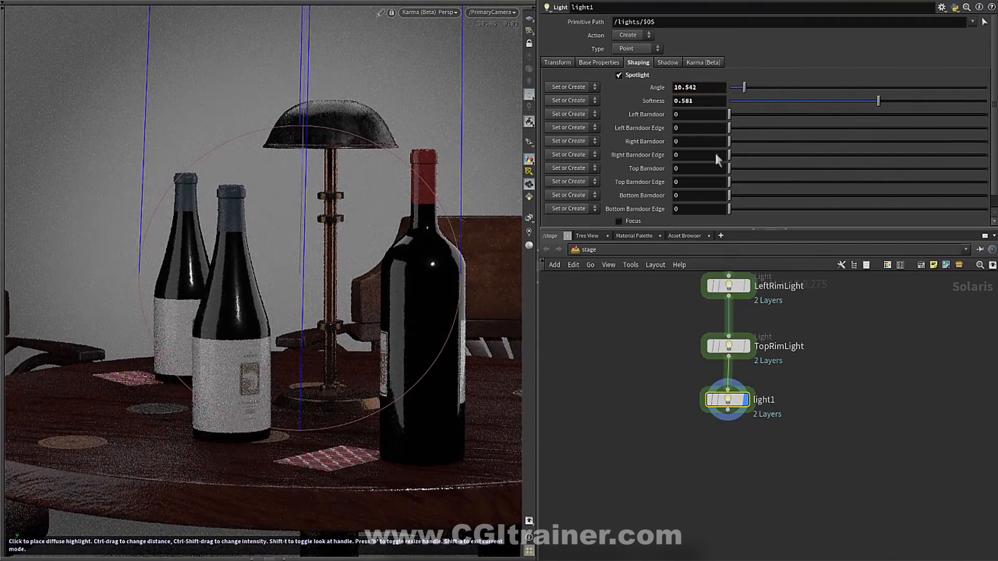
drag(729, 169, 798, 168)
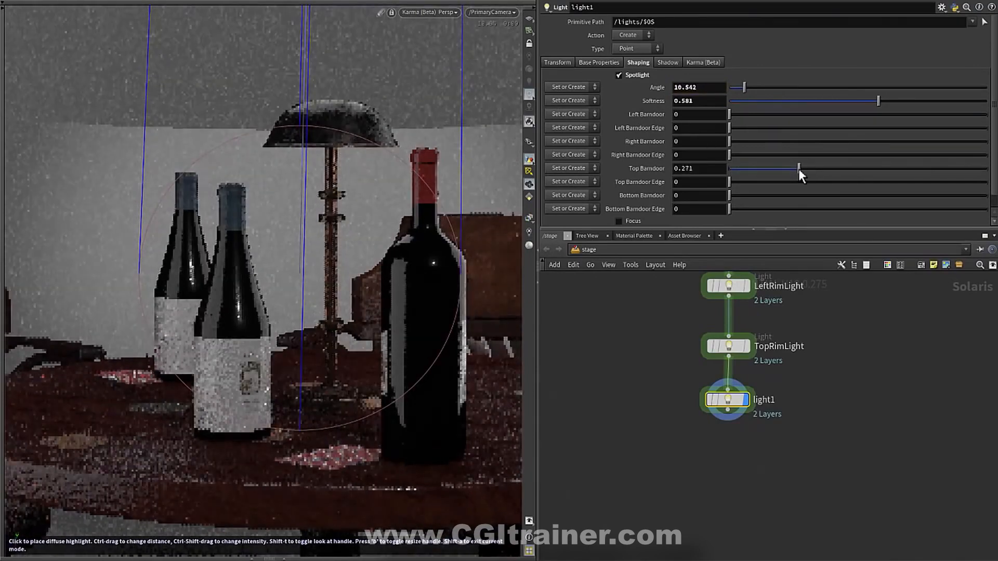
drag(732, 181, 786, 181)
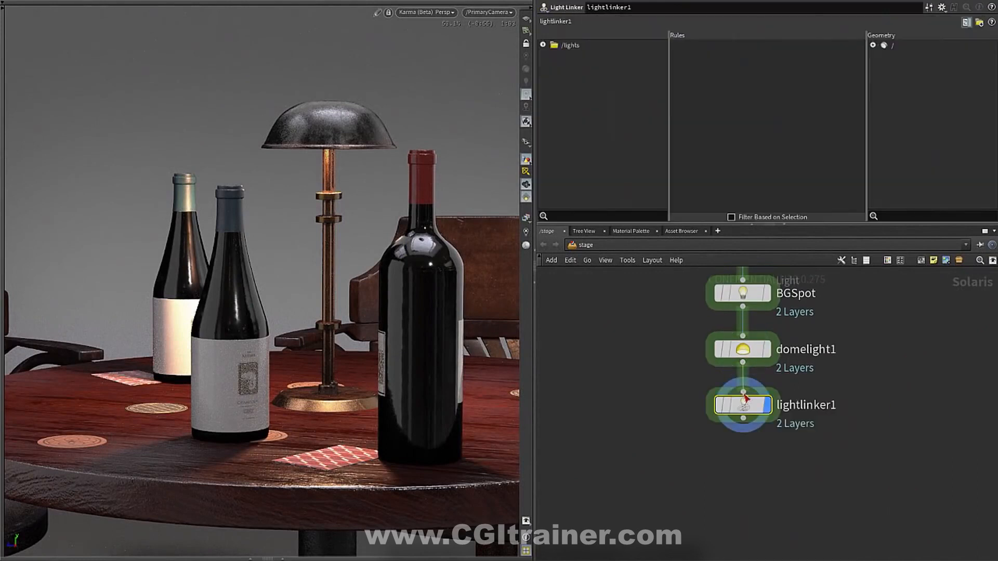
Step: Link KeyLight to /Table and a new ALL_Rim_Lights collection of rim lights to /Table/Bottles
click(542, 45)
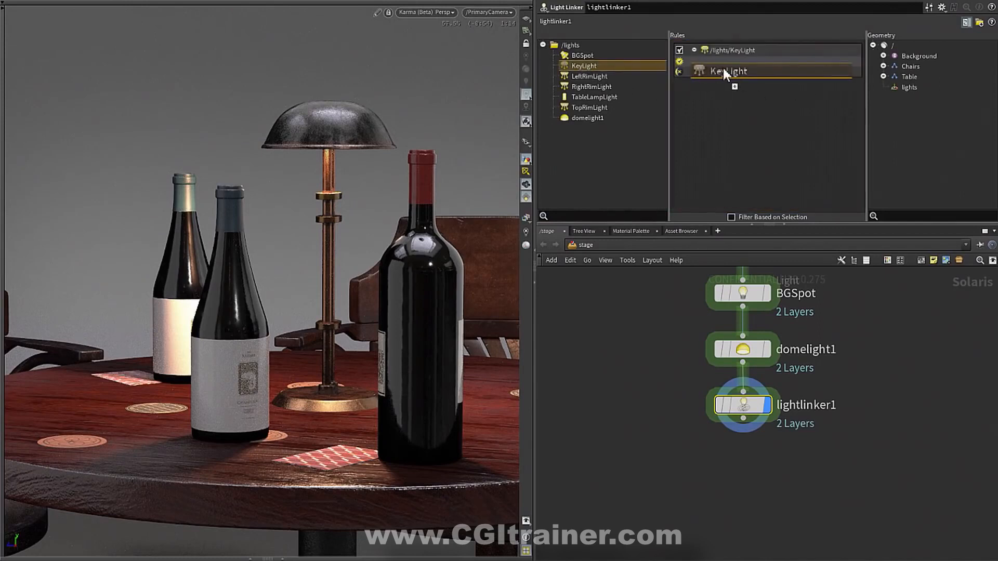
click(884, 77)
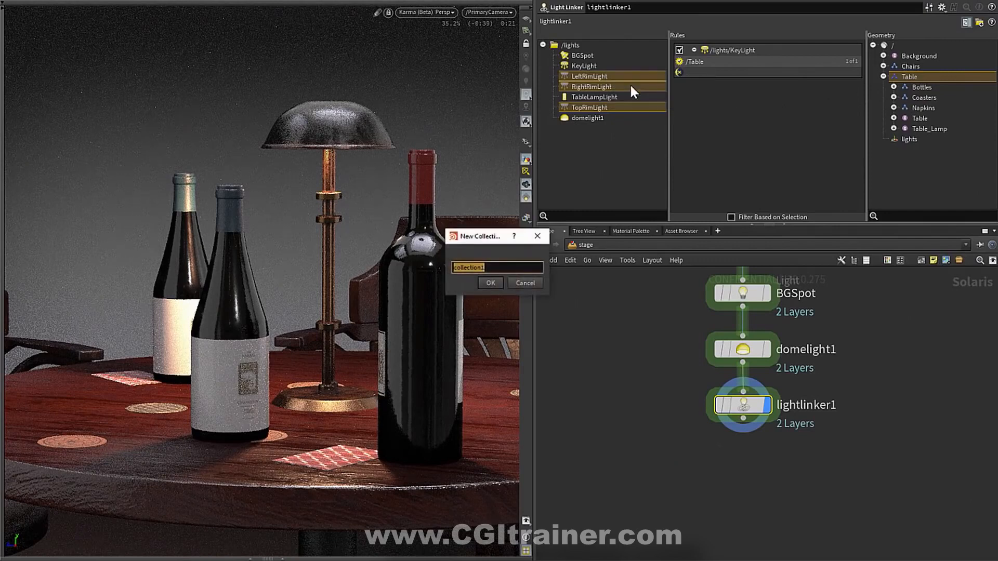
text(ALL_Rim_Light)
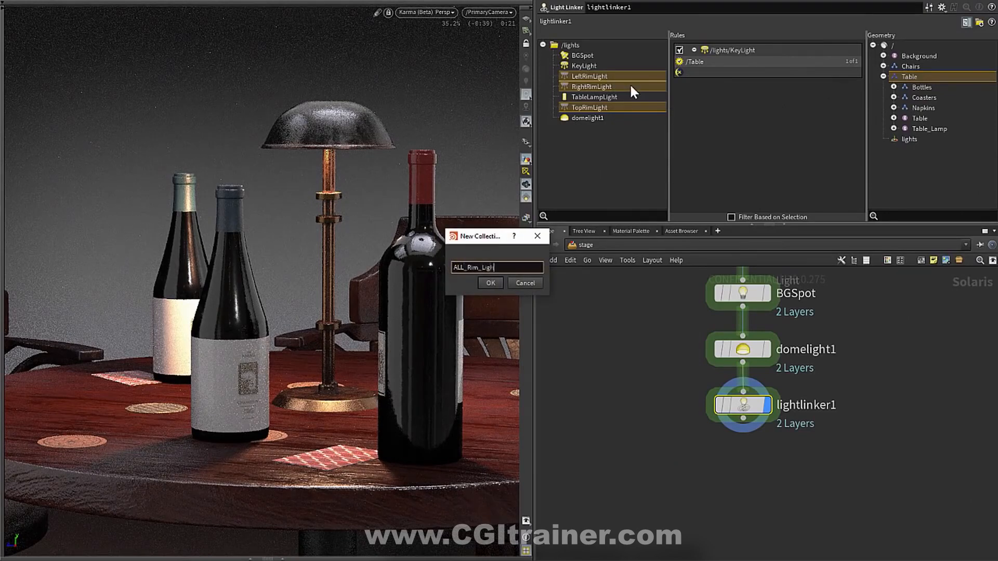
click(491, 283)
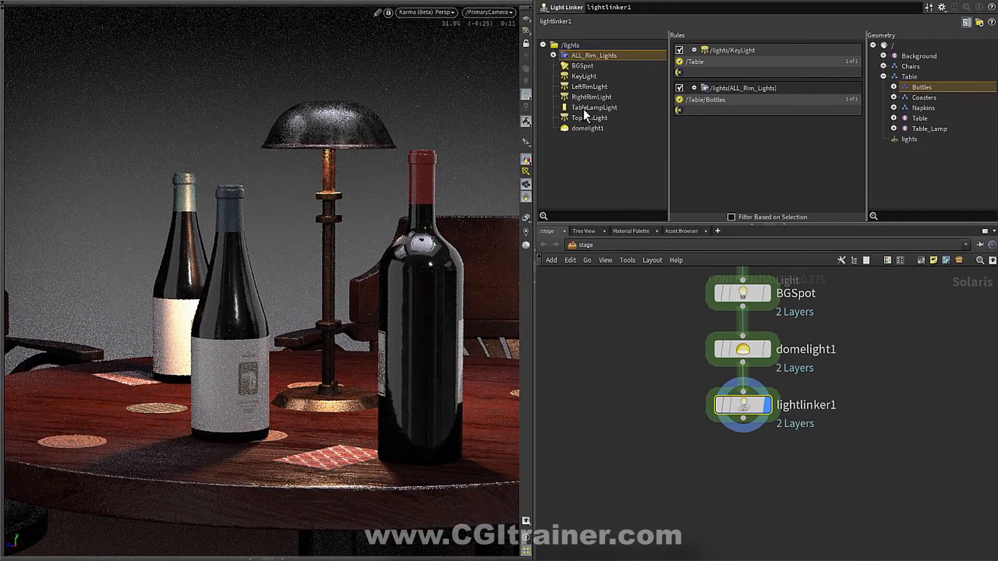
click(593, 107)
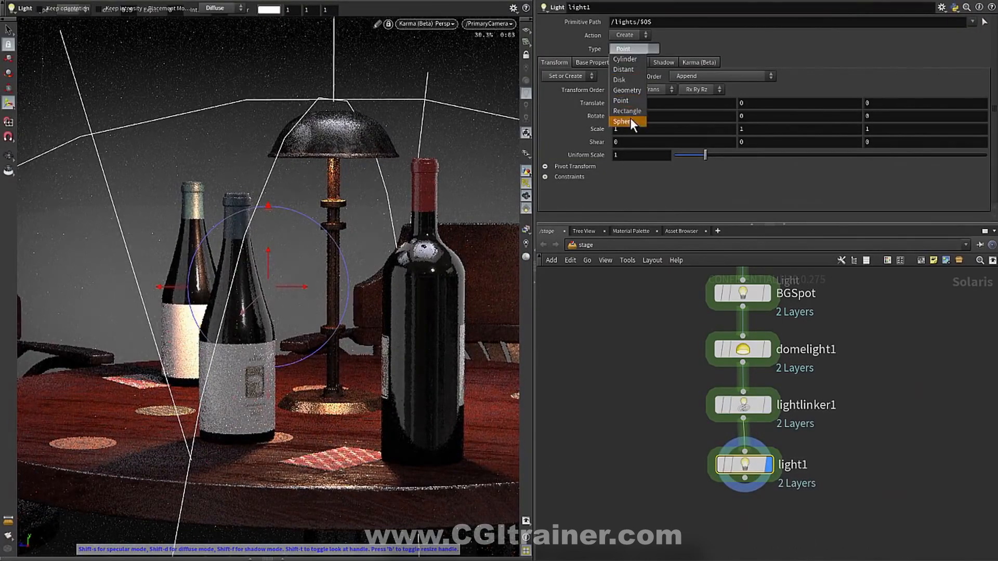
Step: Make the new light a sphere LogoLight glowing on the front bottle's label, then add a node after it
click(622, 121)
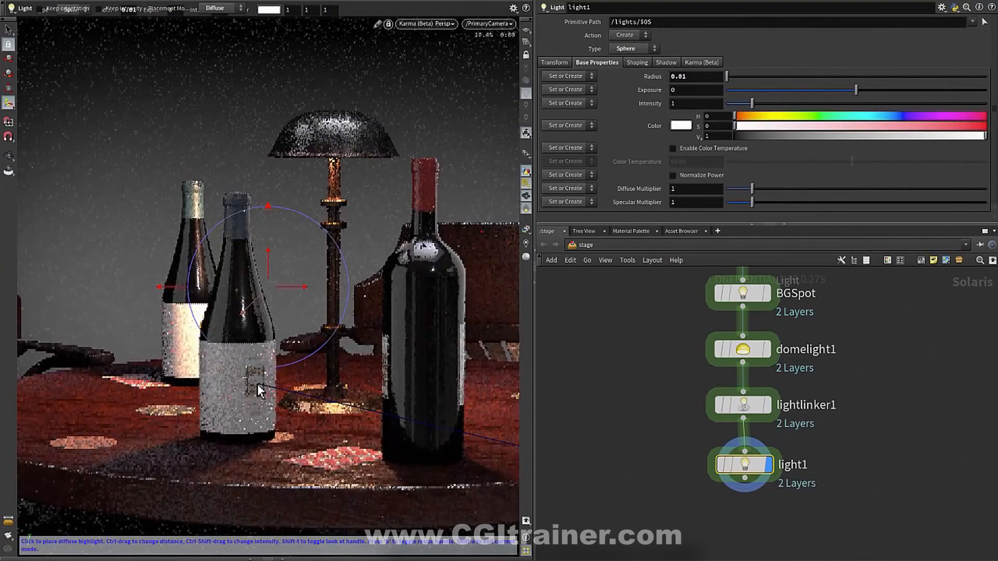
drag(259, 389, 259, 388)
text(ligh)
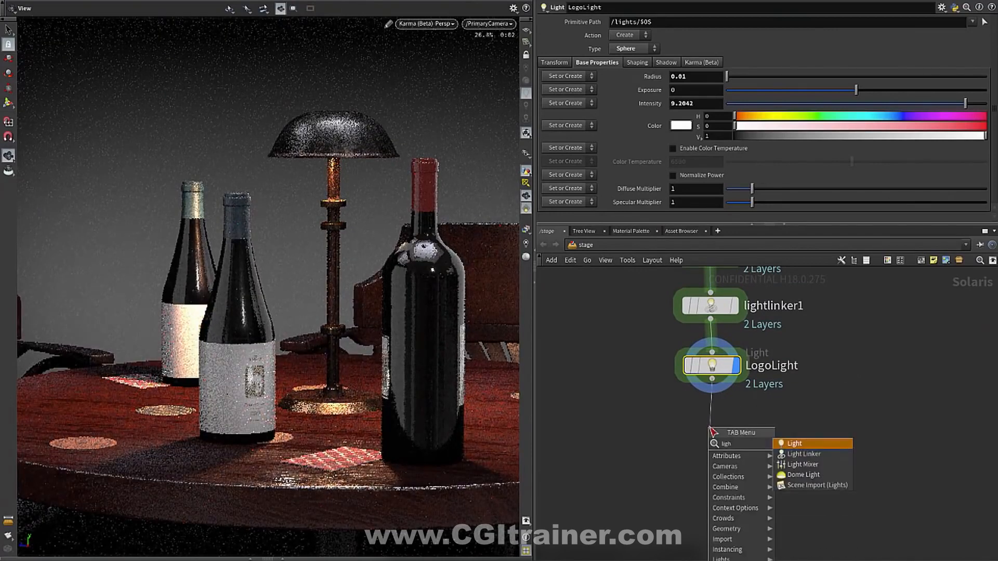
click(802, 454)
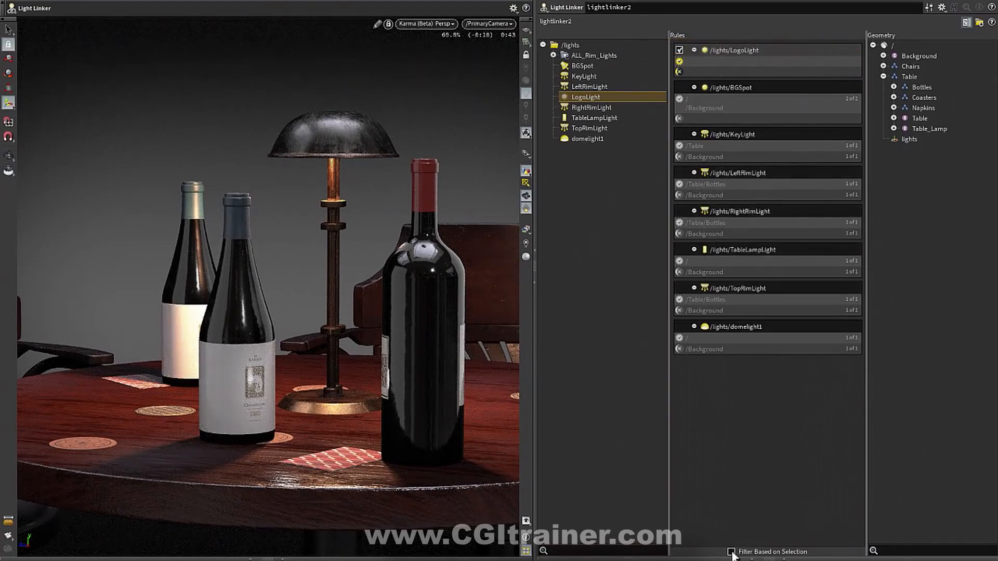
Step: With selection filtering on, give LogoLight an include rule for TaperedBottle only, then show all rules again
click(730, 551)
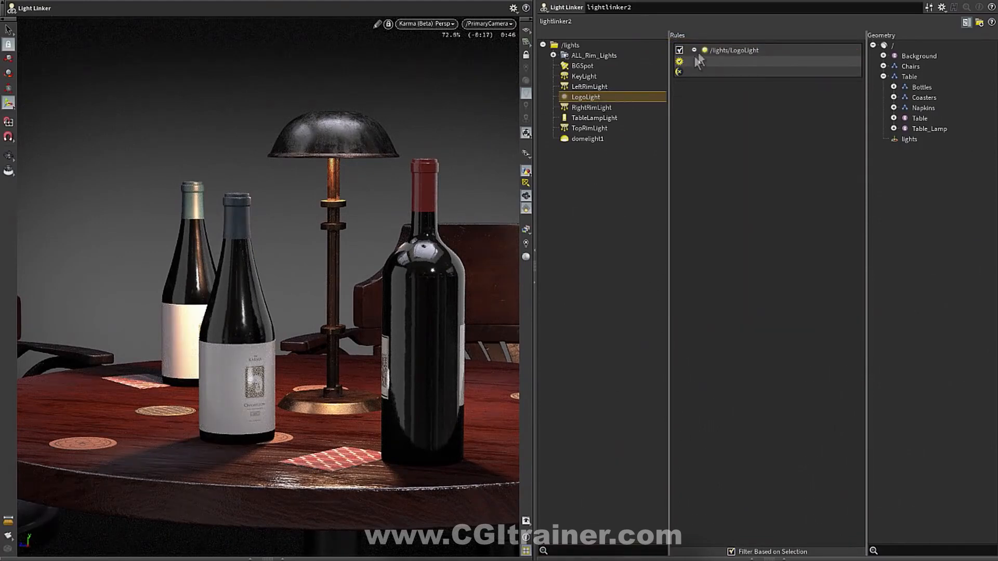
click(892, 88)
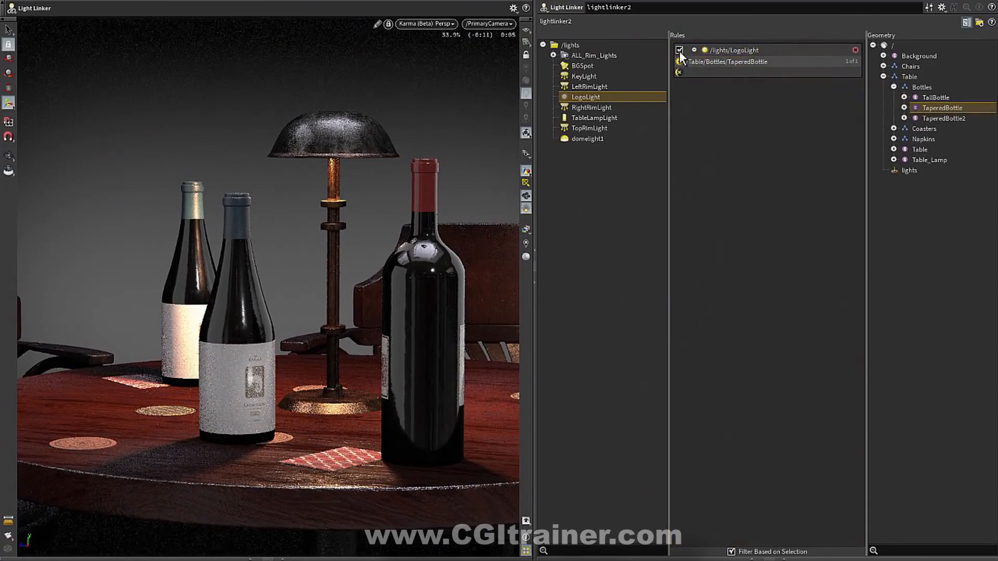
click(680, 50)
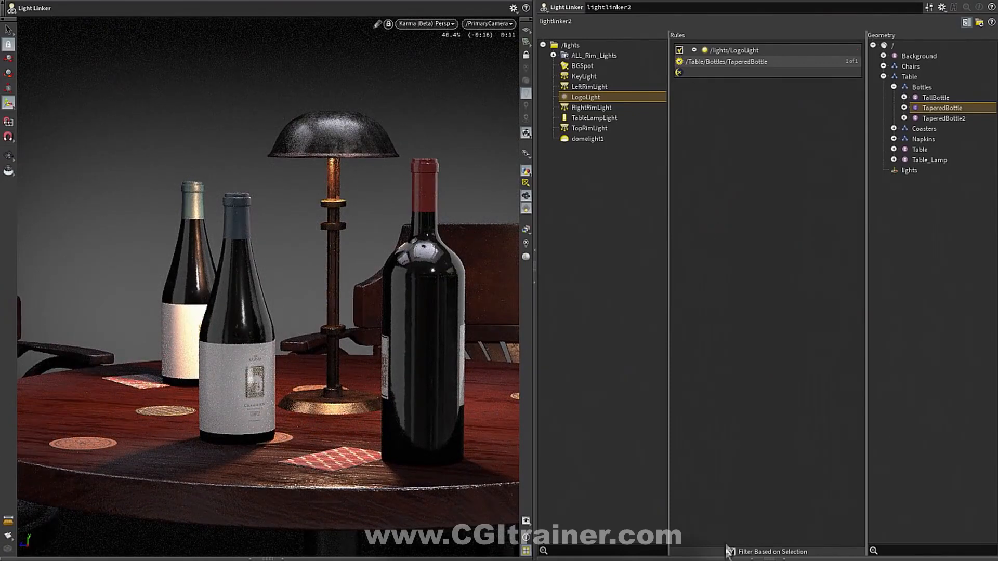
click(732, 552)
text(l)
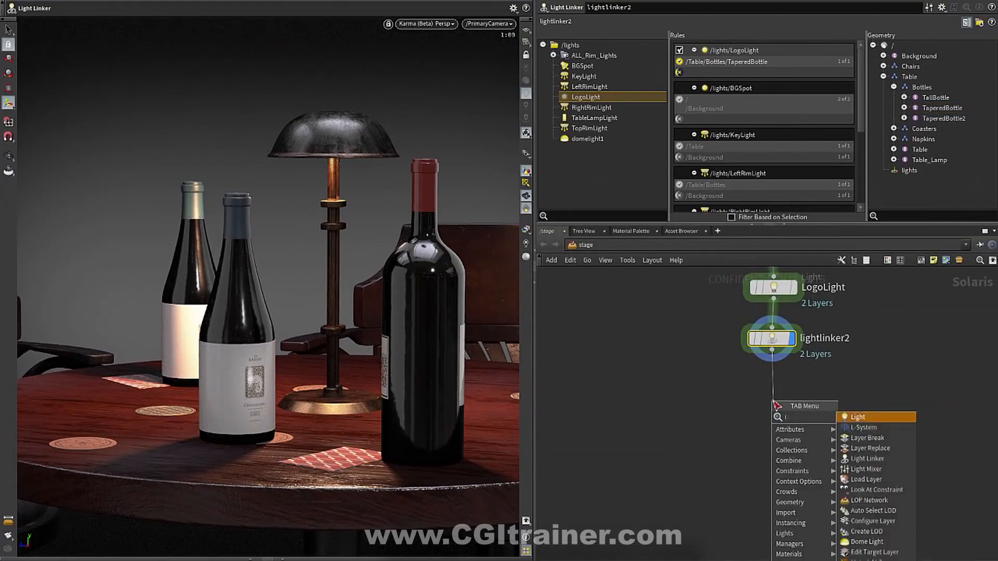
Step: Add a Light Mixer with the ALL_Rim_Lights group expanded, solo BGSpot and tint it green
click(866, 459)
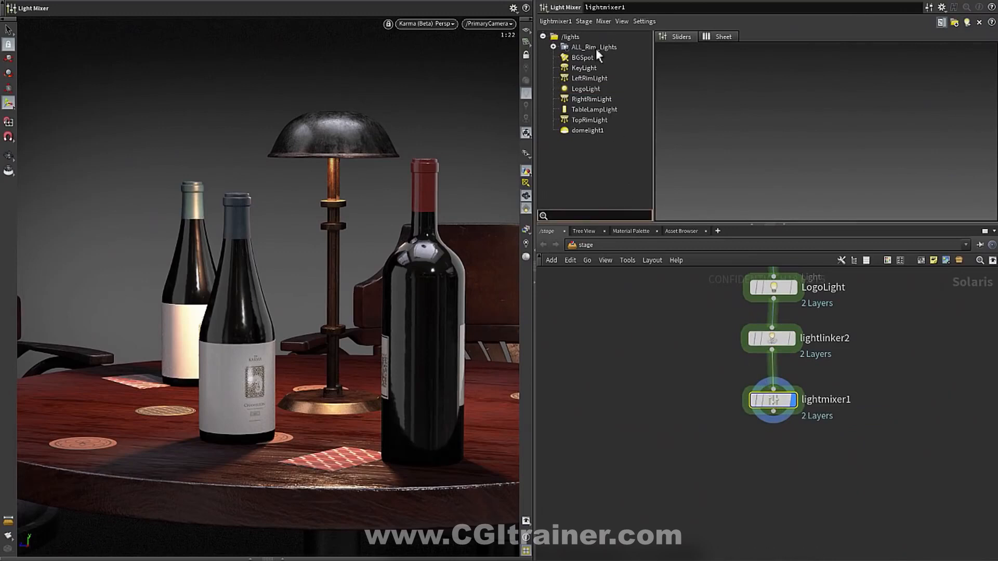
click(591, 47)
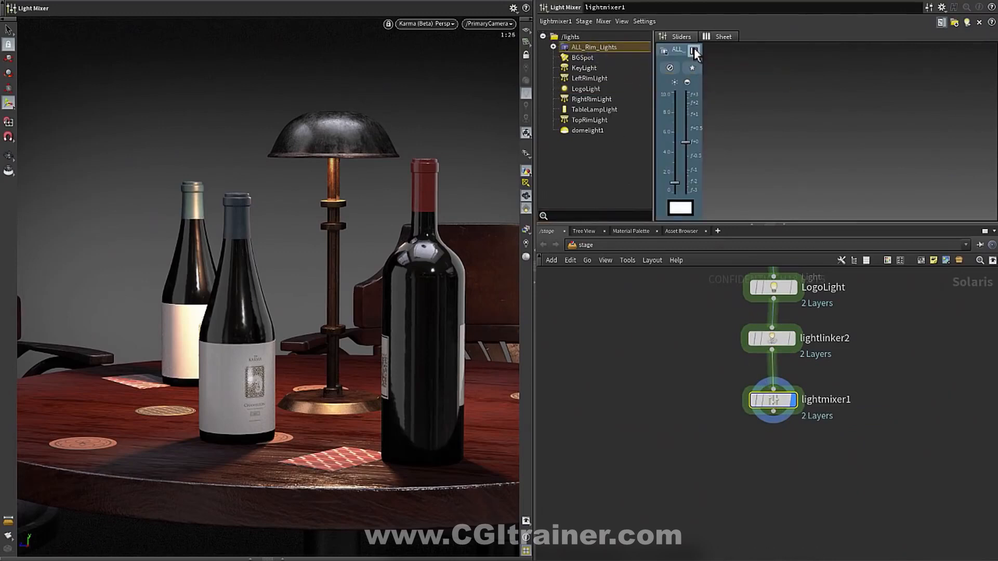
click(694, 49)
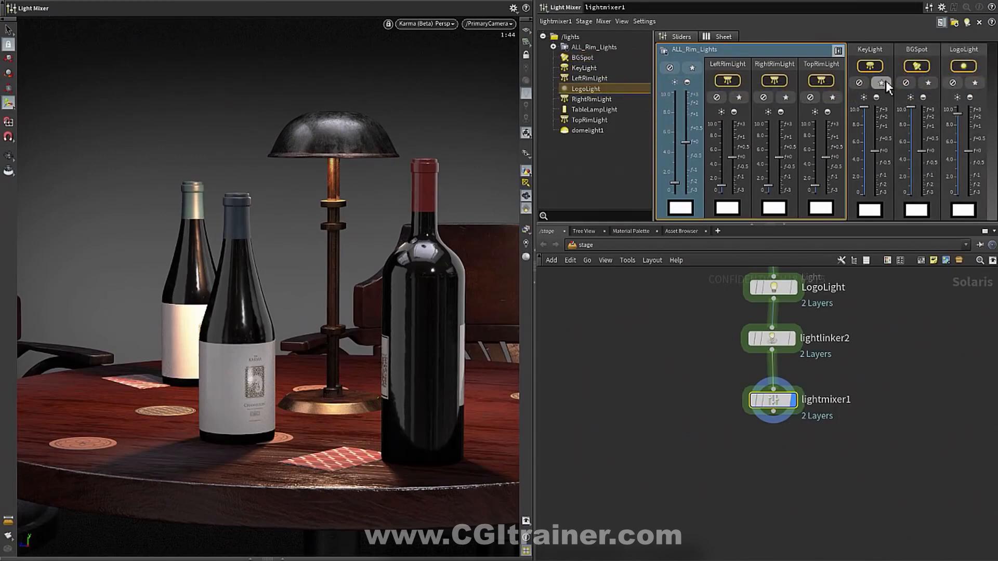
click(878, 82)
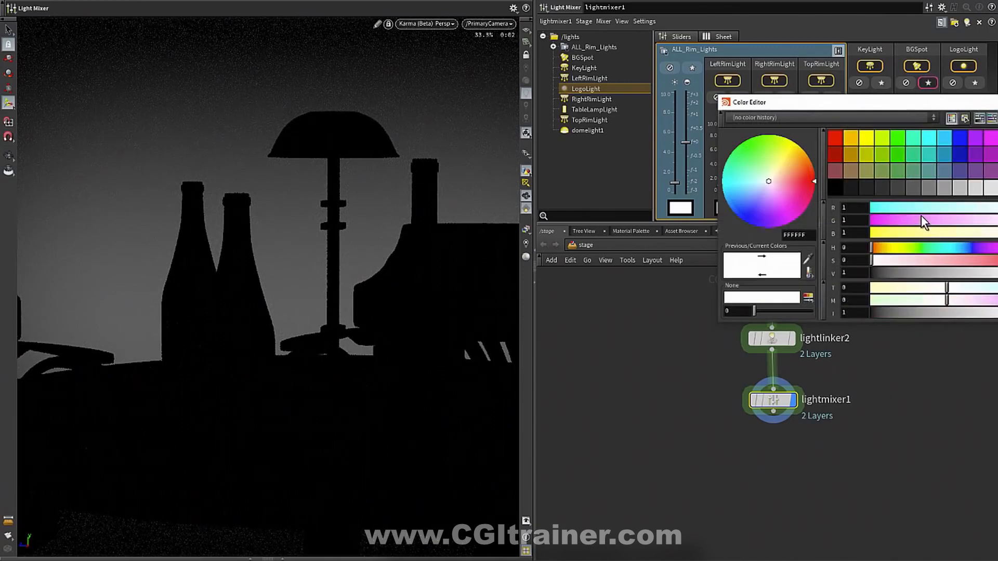
click(737, 149)
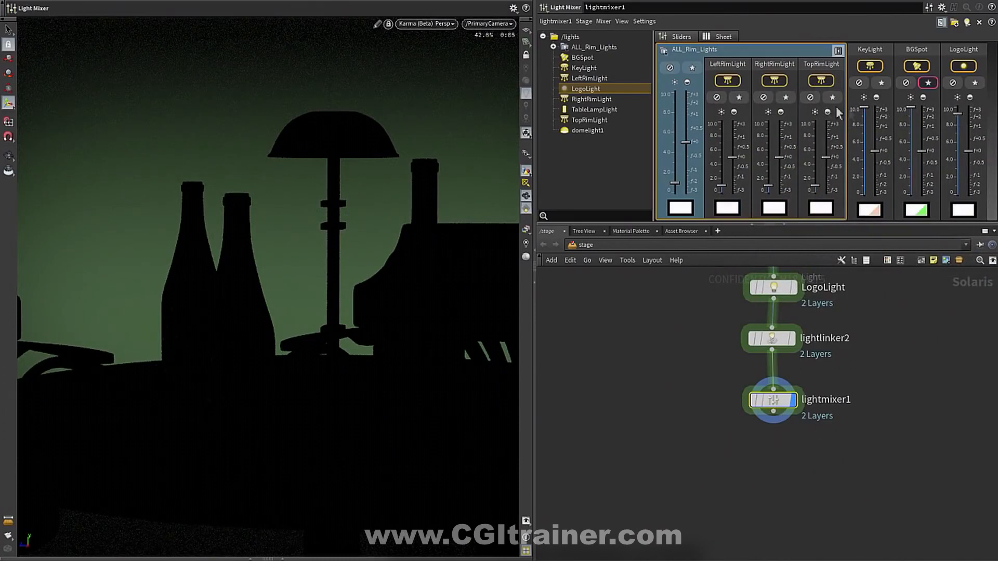
Step: Solo the rim lights and tint them cyan and green, solo LogoLight, and show the mixer as a sheet
click(692, 68)
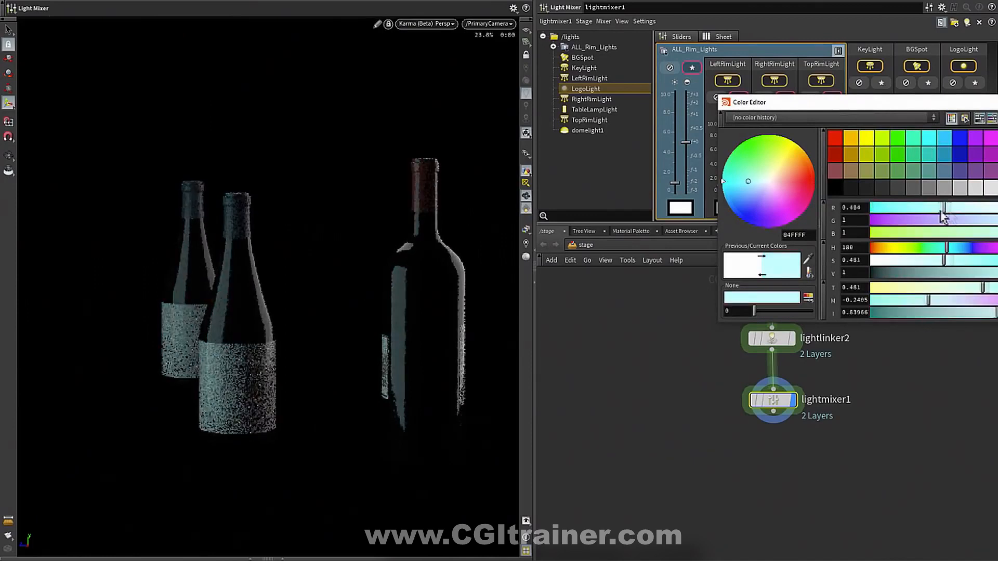
click(847, 138)
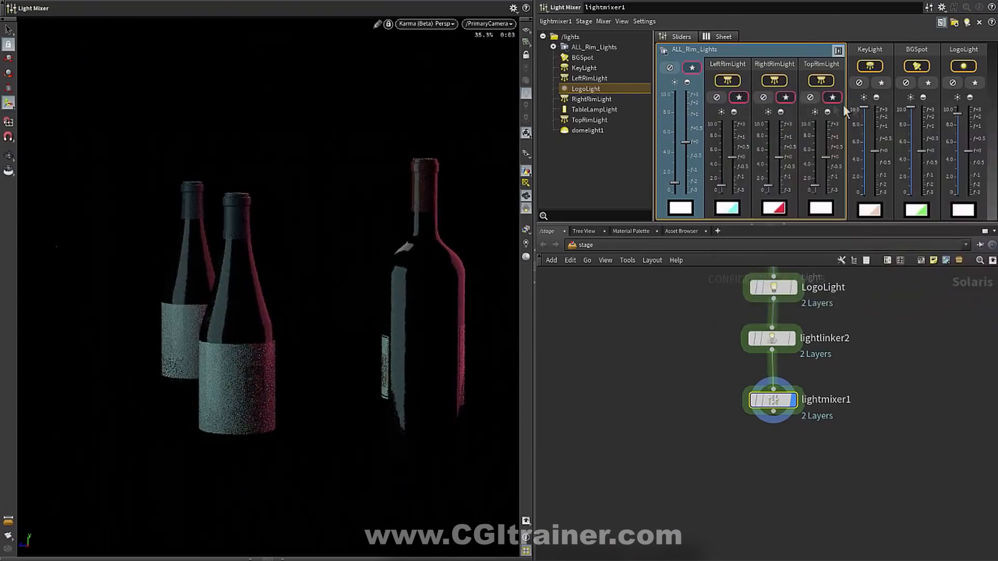
click(680, 208)
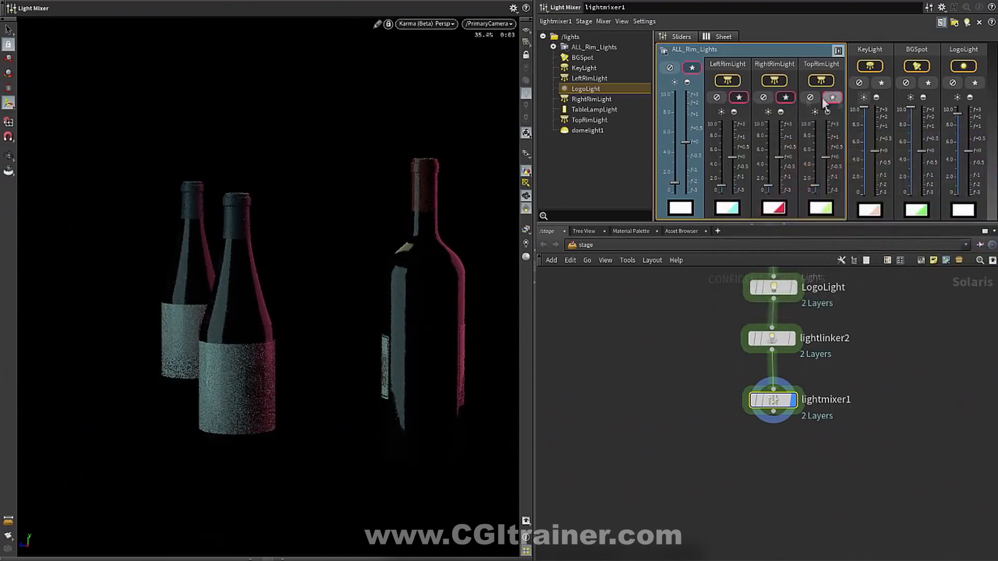
click(691, 68)
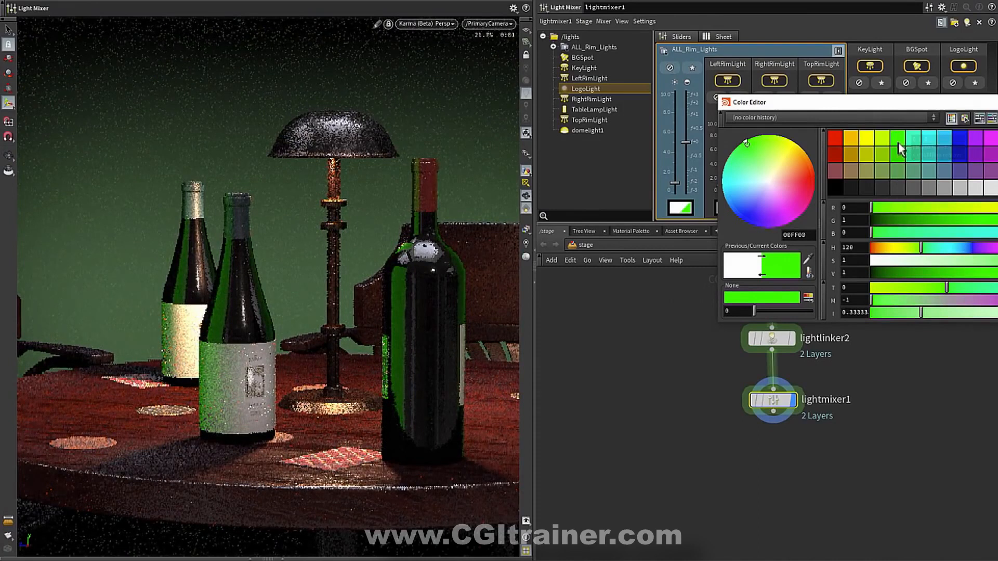
drag(923, 260, 930, 267)
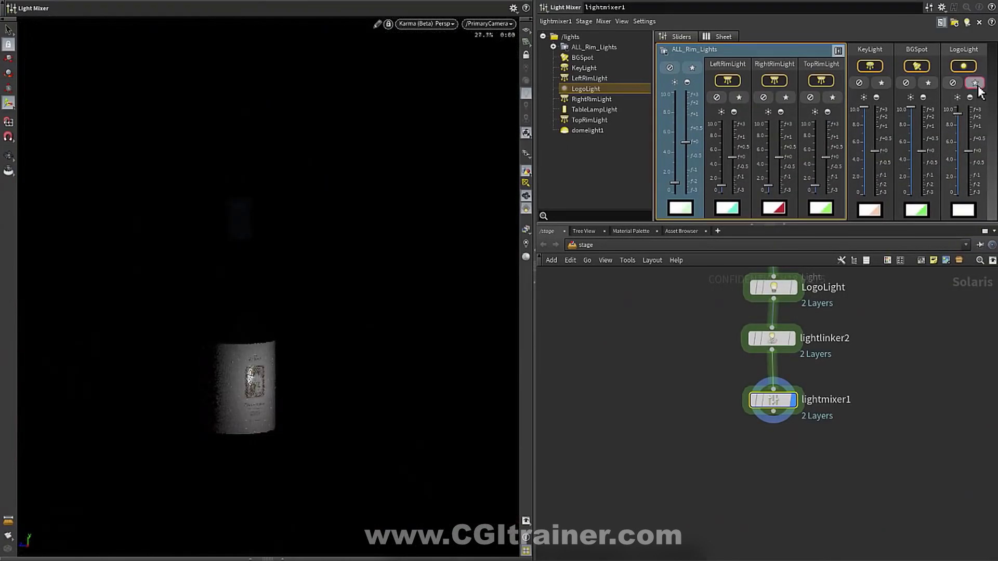
click(975, 83)
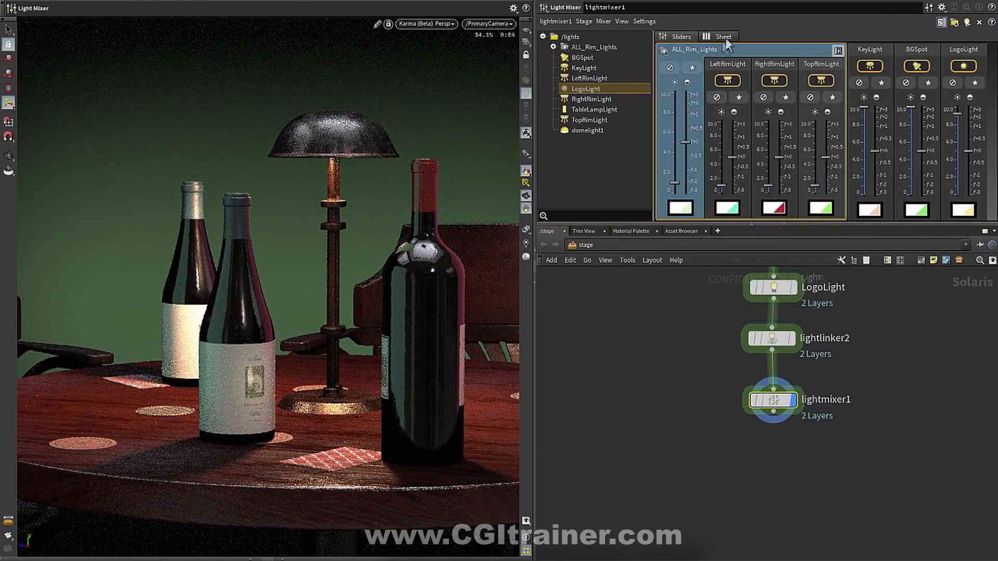
click(719, 37)
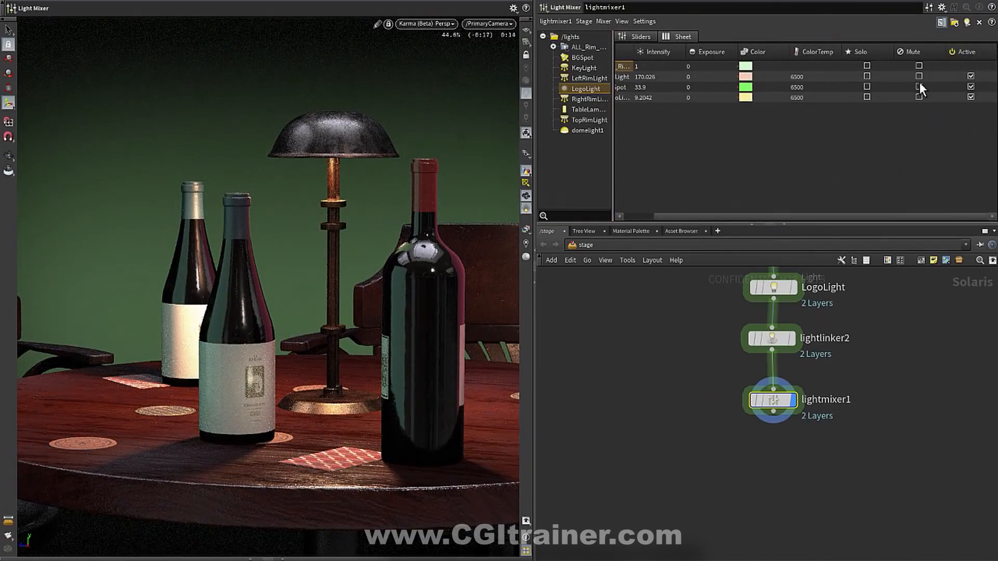
click(917, 66)
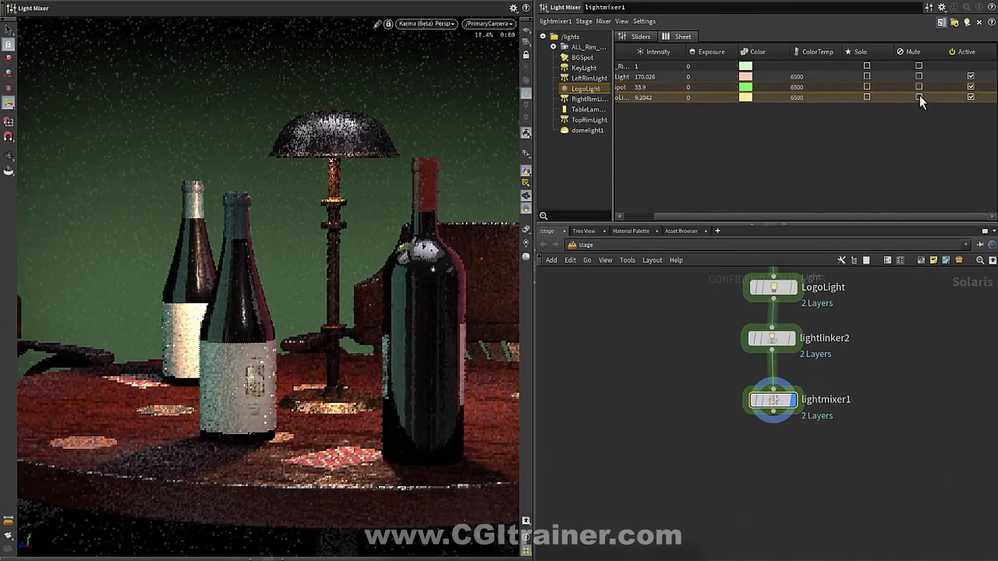
click(971, 97)
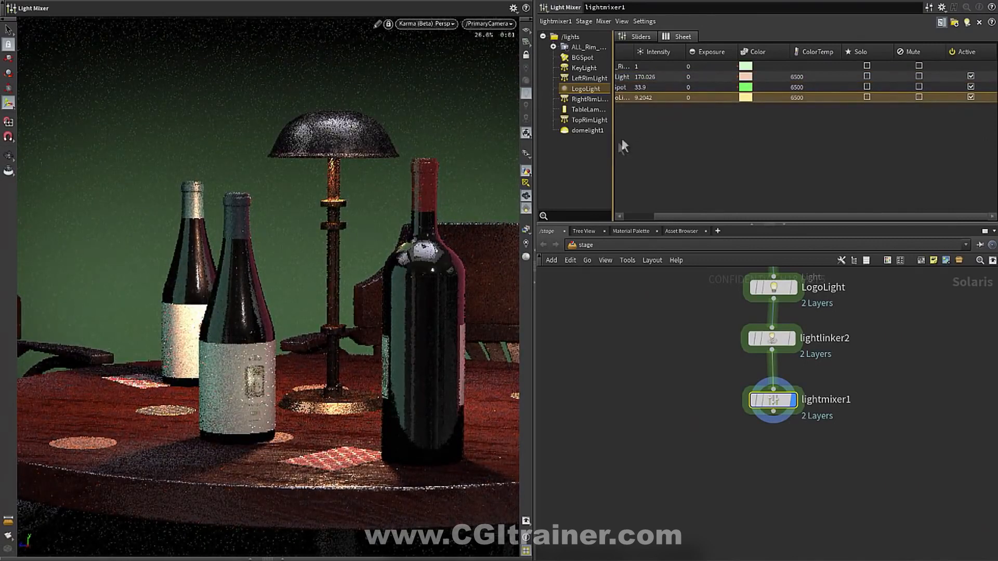